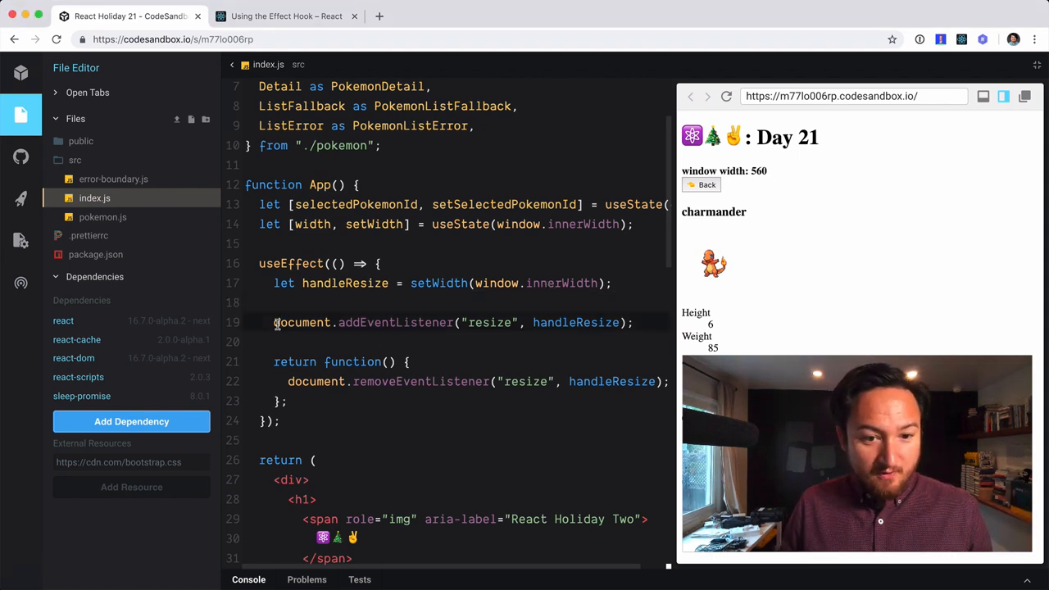
# Change the listener target from document to window and make handleResize an arrow function calling setWidth.
pyautogui.write('window')
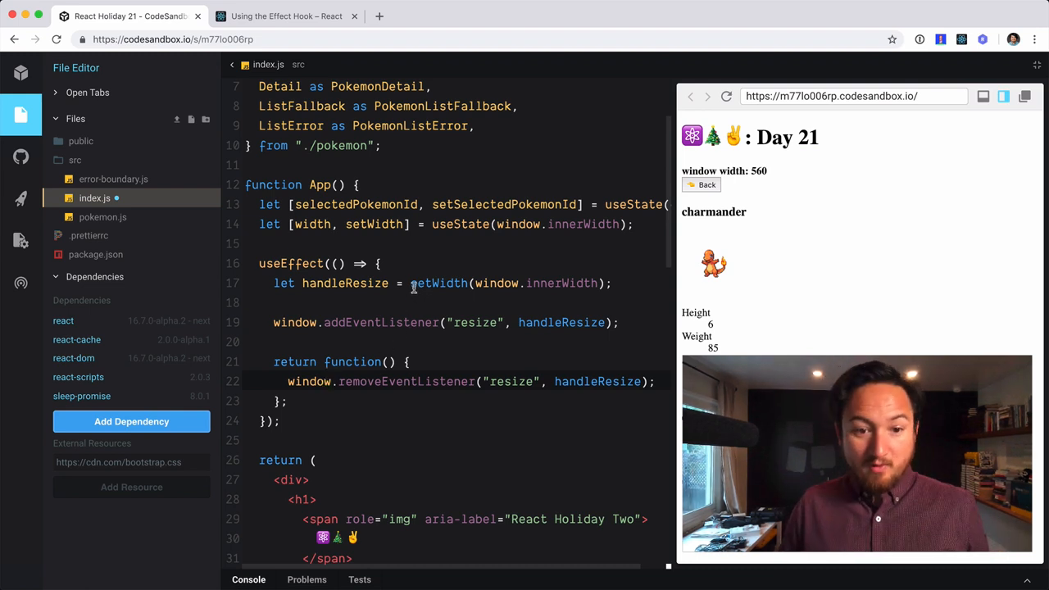
pyautogui.write('() =>')
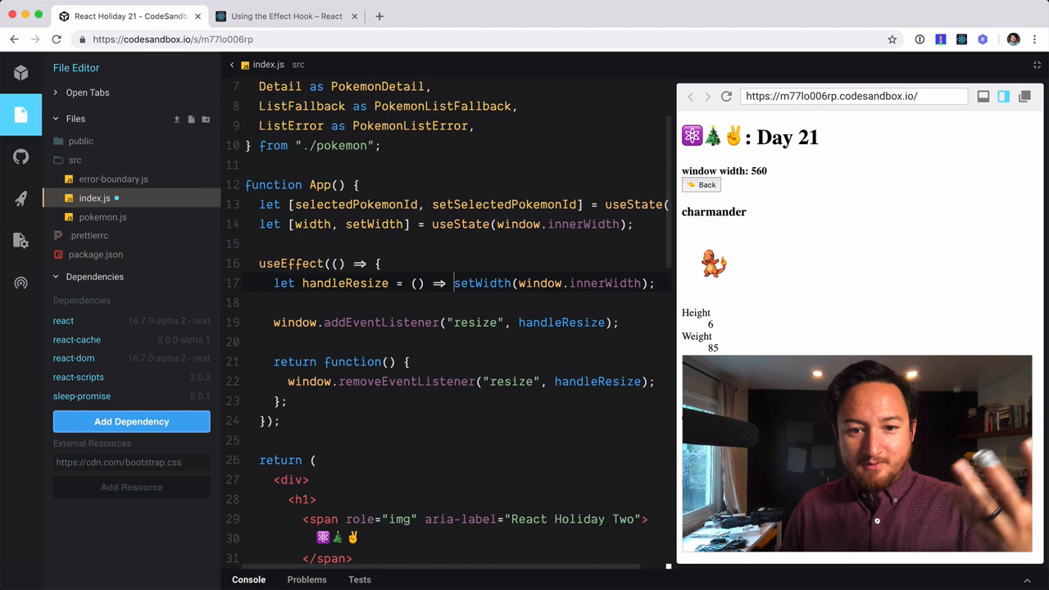
pyautogui.moveTo(511, 302)
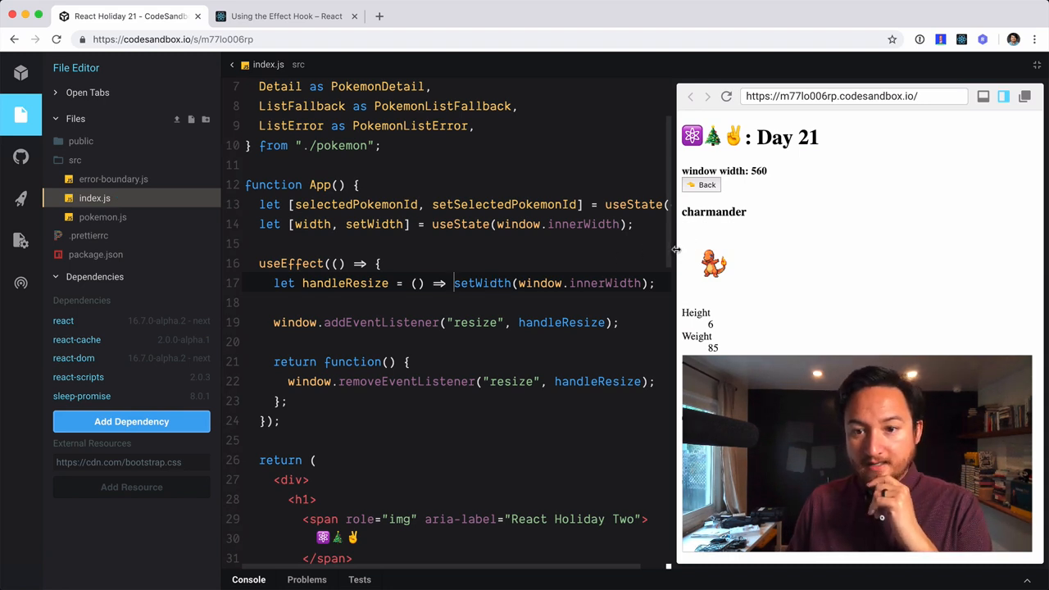
pyautogui.moveTo(727, 95)
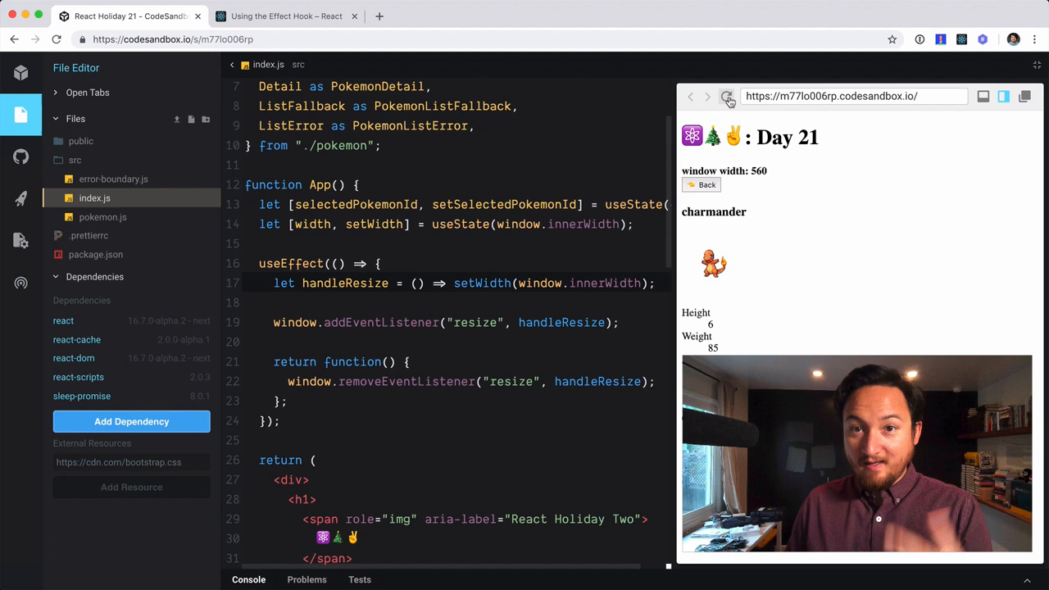
# Reload the preview and resize it so the displayed window width updates from 560 to 536.
pyautogui.click(727, 95)
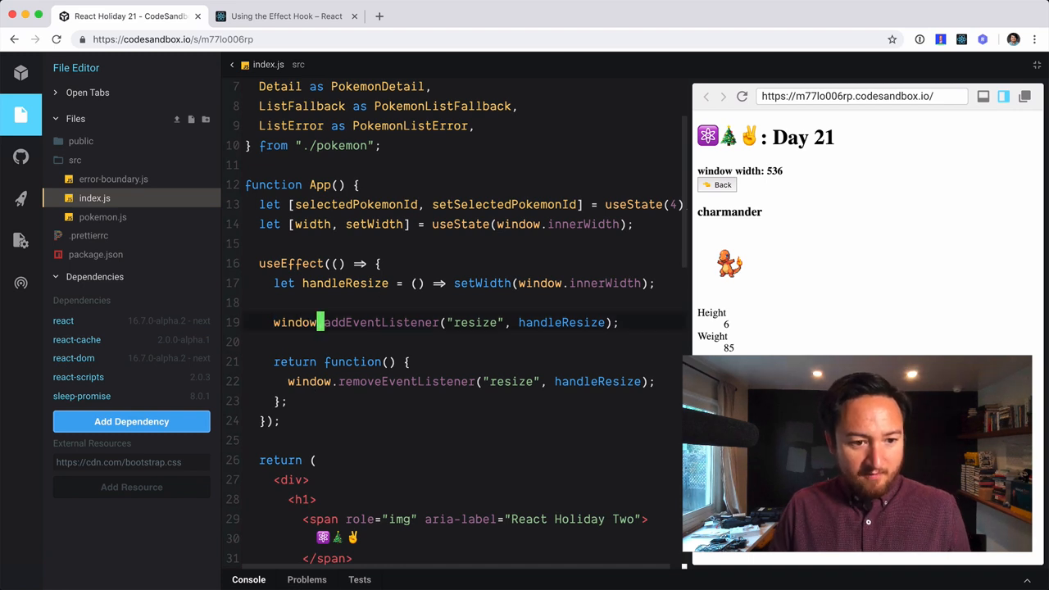
# Add console.log("setup") before the window listener and console.log("cleanup") in the cleanup function.
pyautogui.write('console.log("setup')
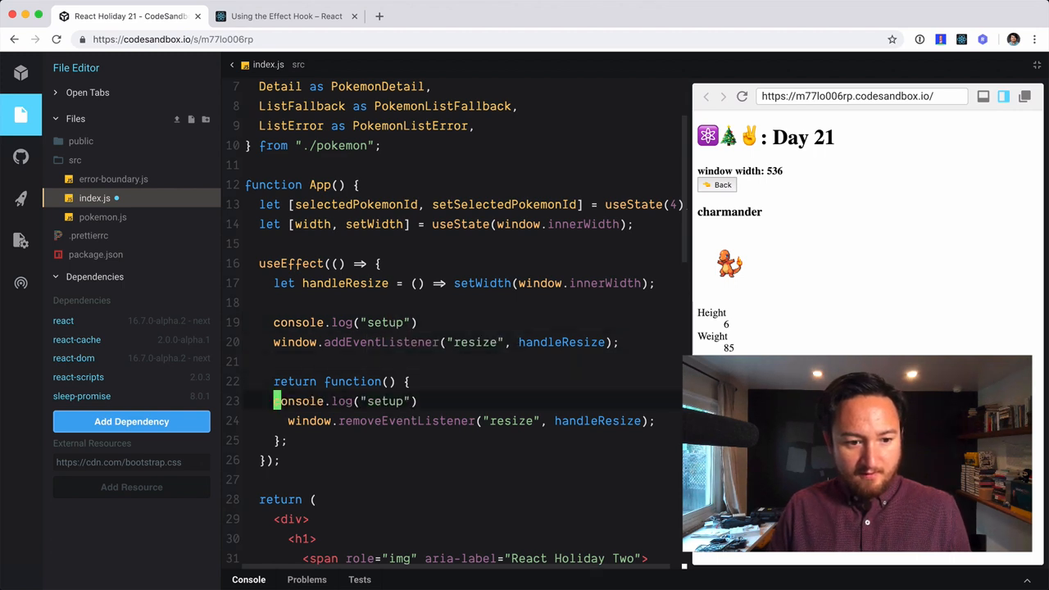
pyautogui.write('cleanup')
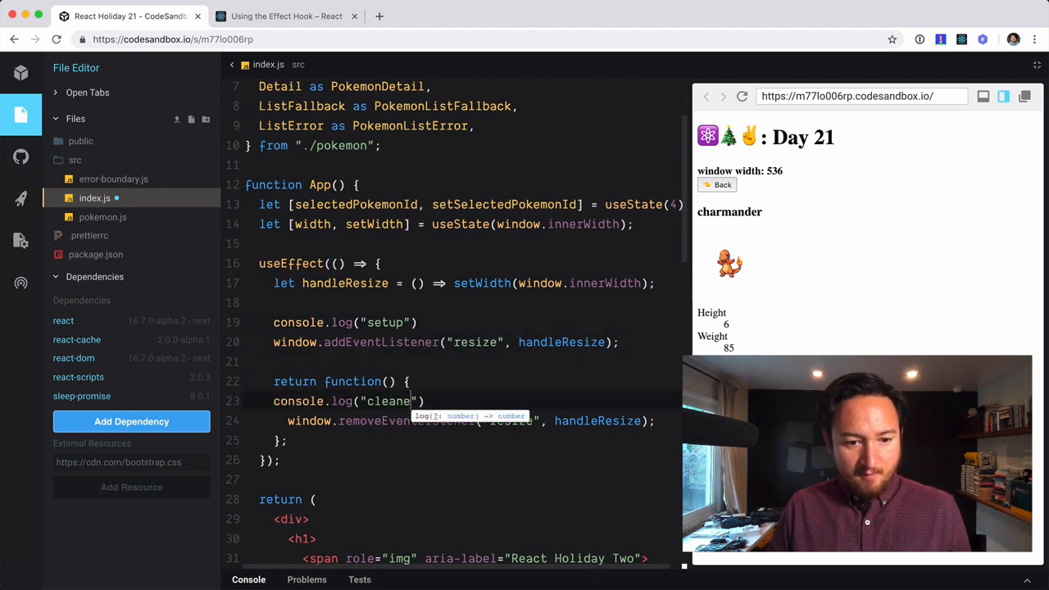
# Duplicate ReactDOM.render(<App />, rootElement) at the end of index.js and reload the preview.
pyautogui.scroll(-3)
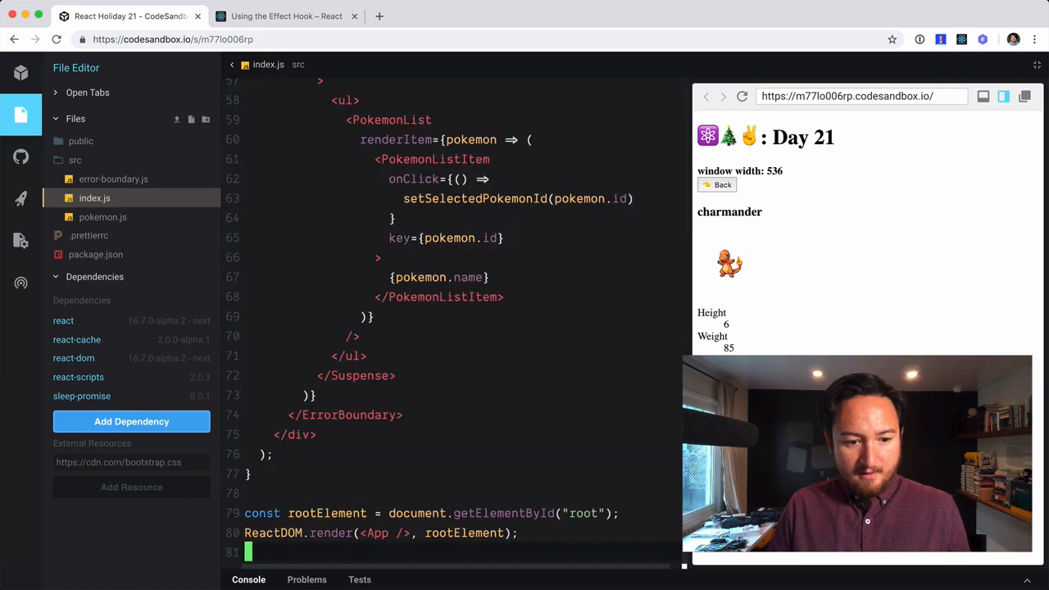
pyautogui.write('ReactDOM.render(<App />, rootElement);')
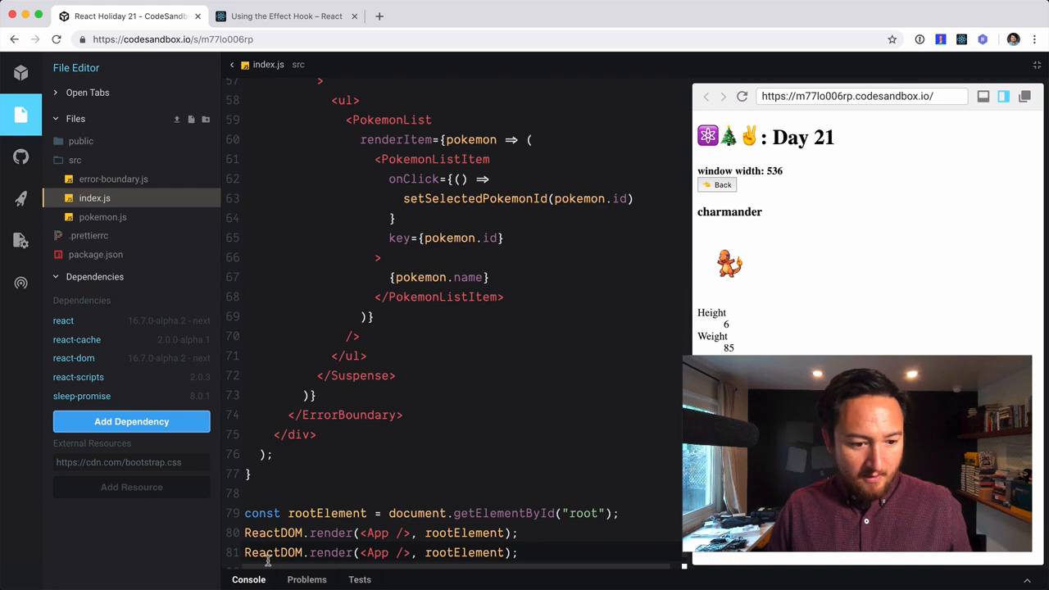
pyautogui.click(741, 95)
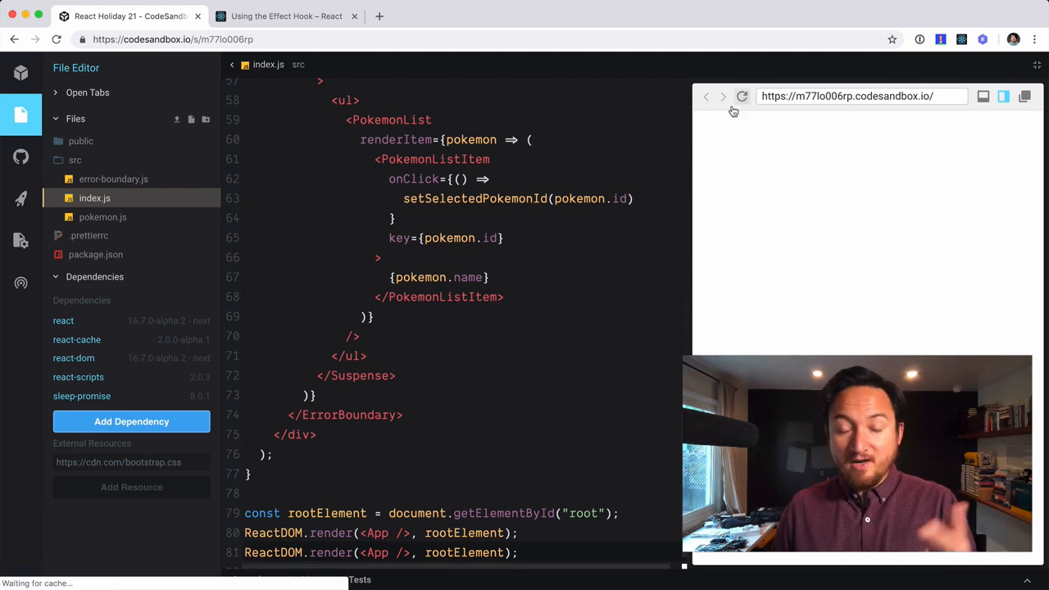